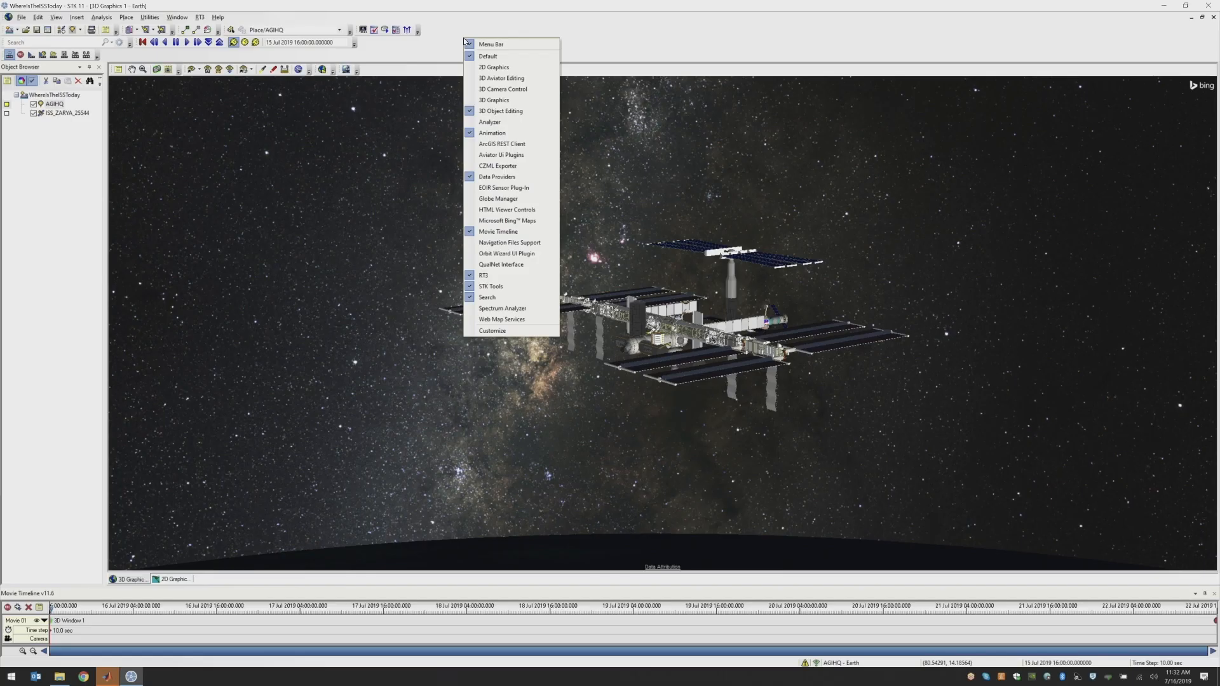
mouse_move(498, 231)
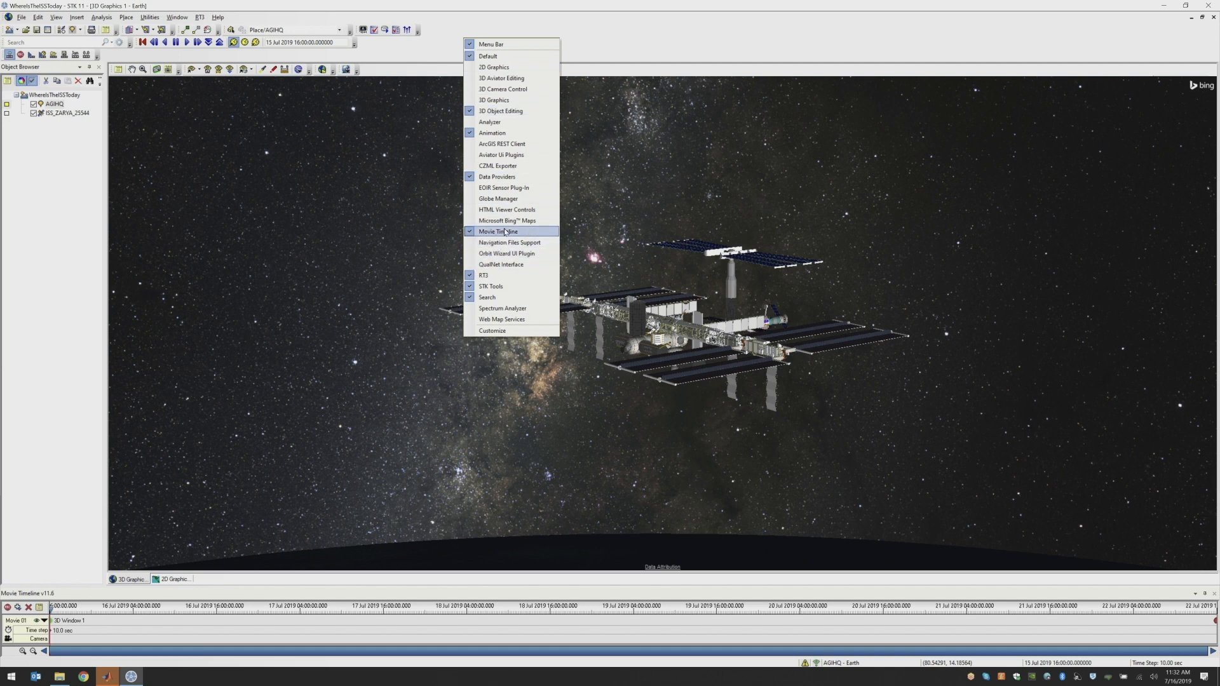
- Enable the Movie Timeline toolbar from the toolbar list
click(498, 232)
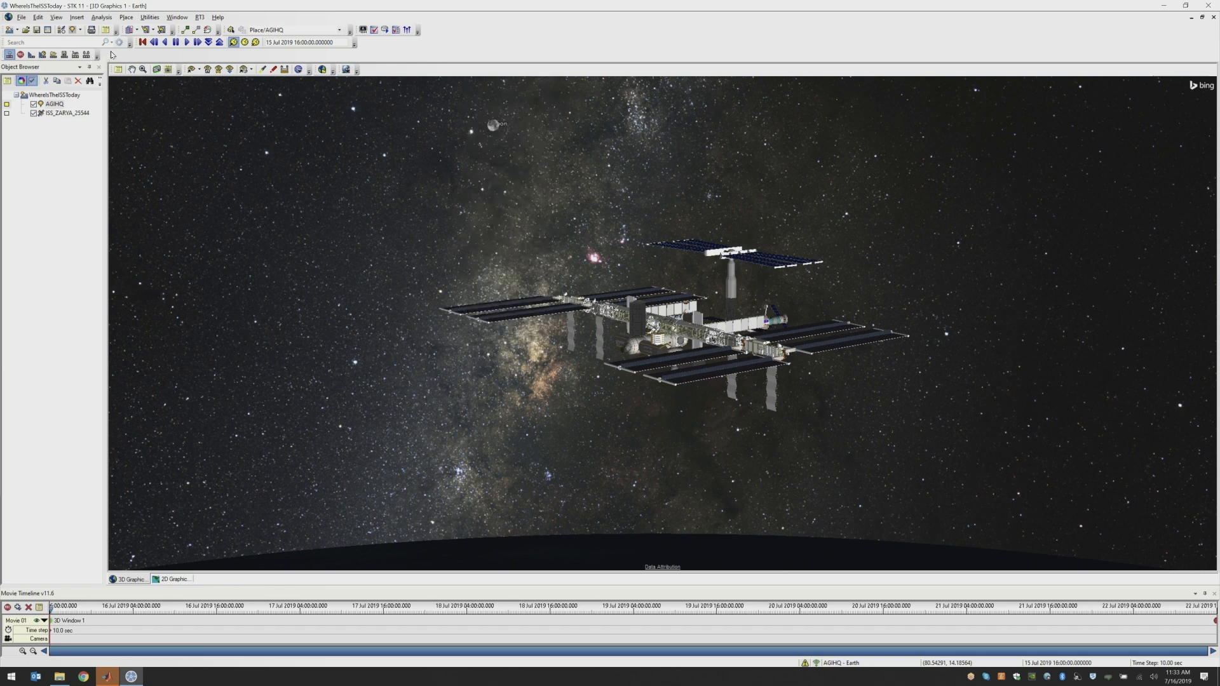
mouse_move(64, 55)
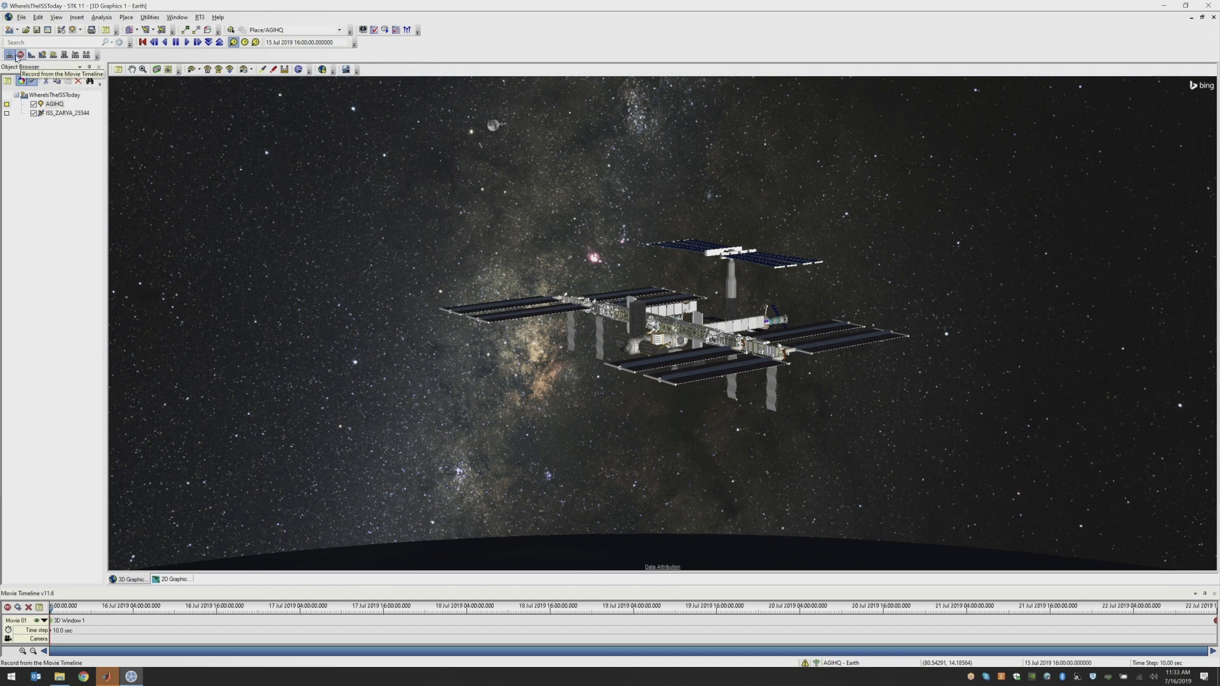
- Launch the Movie Wizard via Record from the Movie Timeline
click(19, 53)
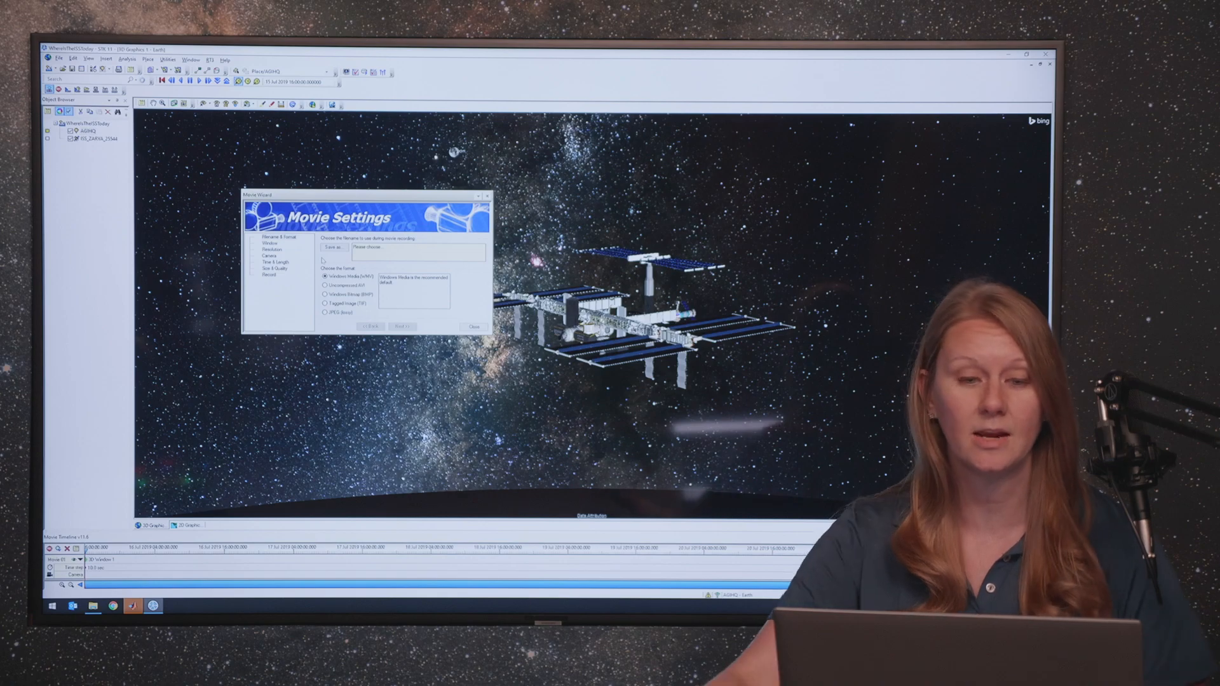
- Choose the Desktop as the save location and begin the file name with 'ISS'
click(334, 247)
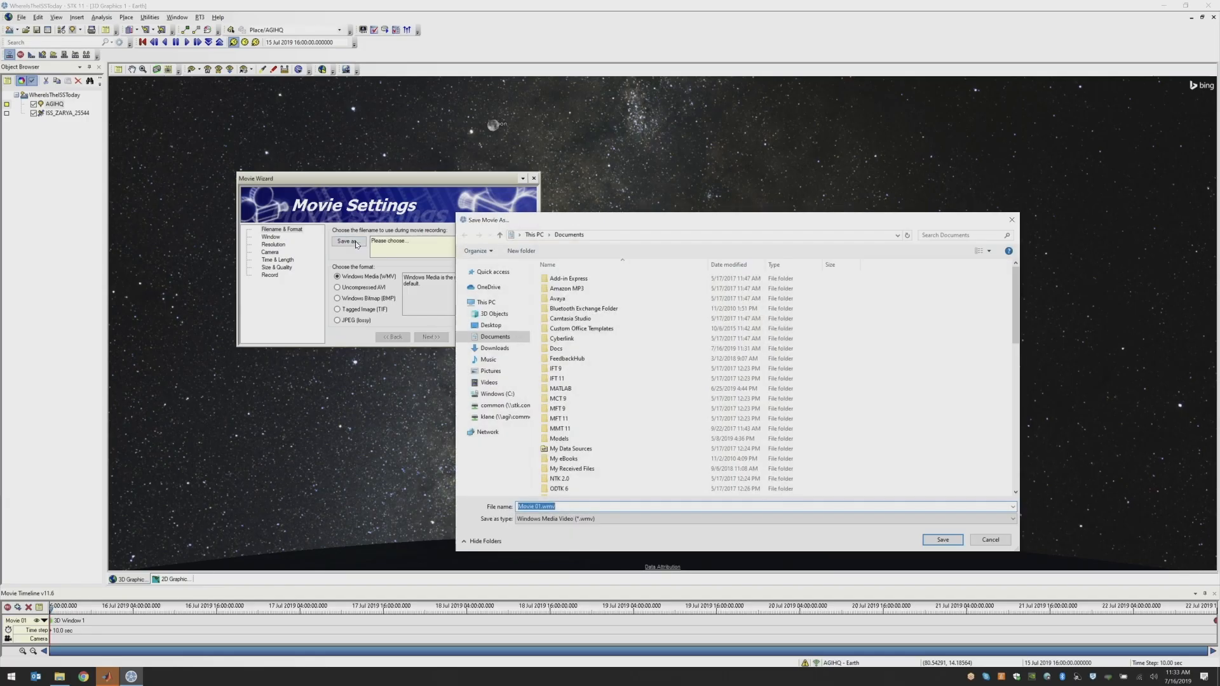
click(490, 324)
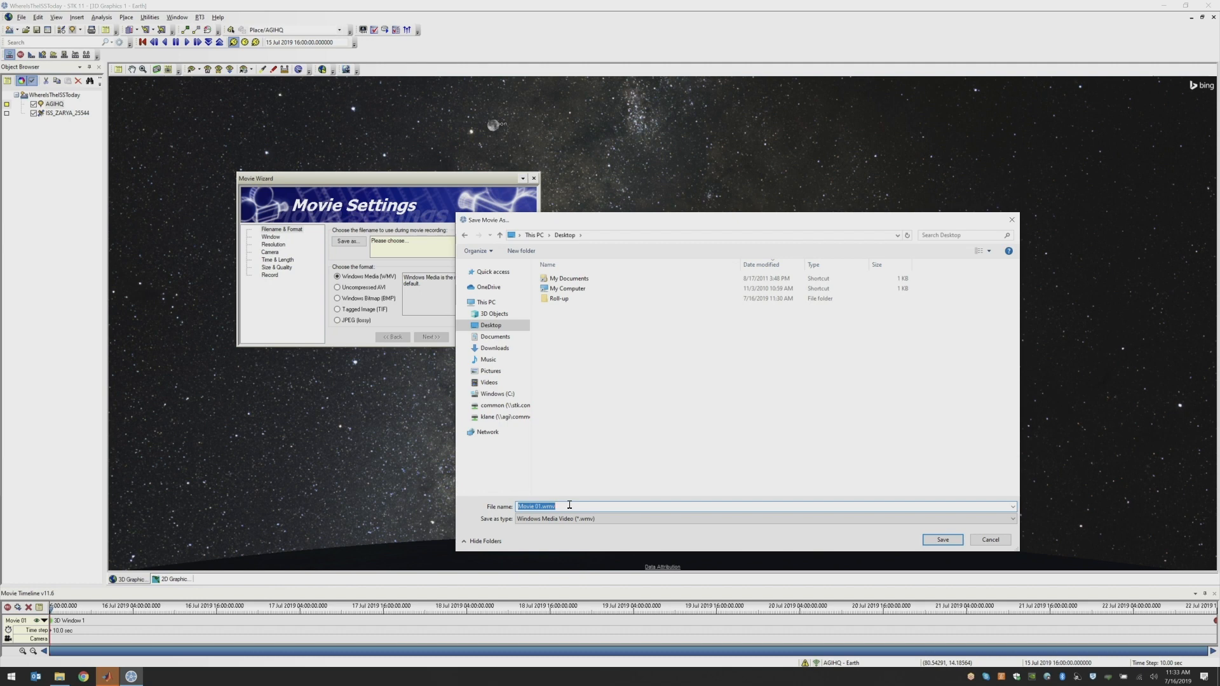
text(ISSMovieYT)
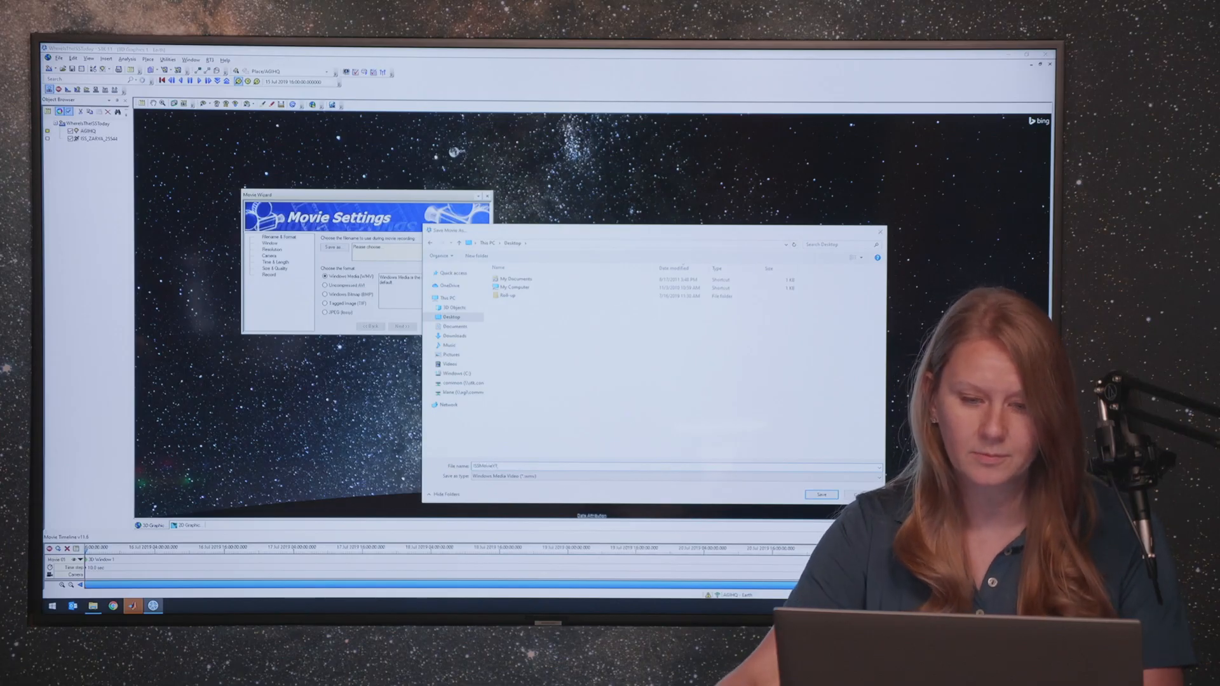
- Save the movie as ISSMovieV1.wmv in Windows Media format
click(821, 495)
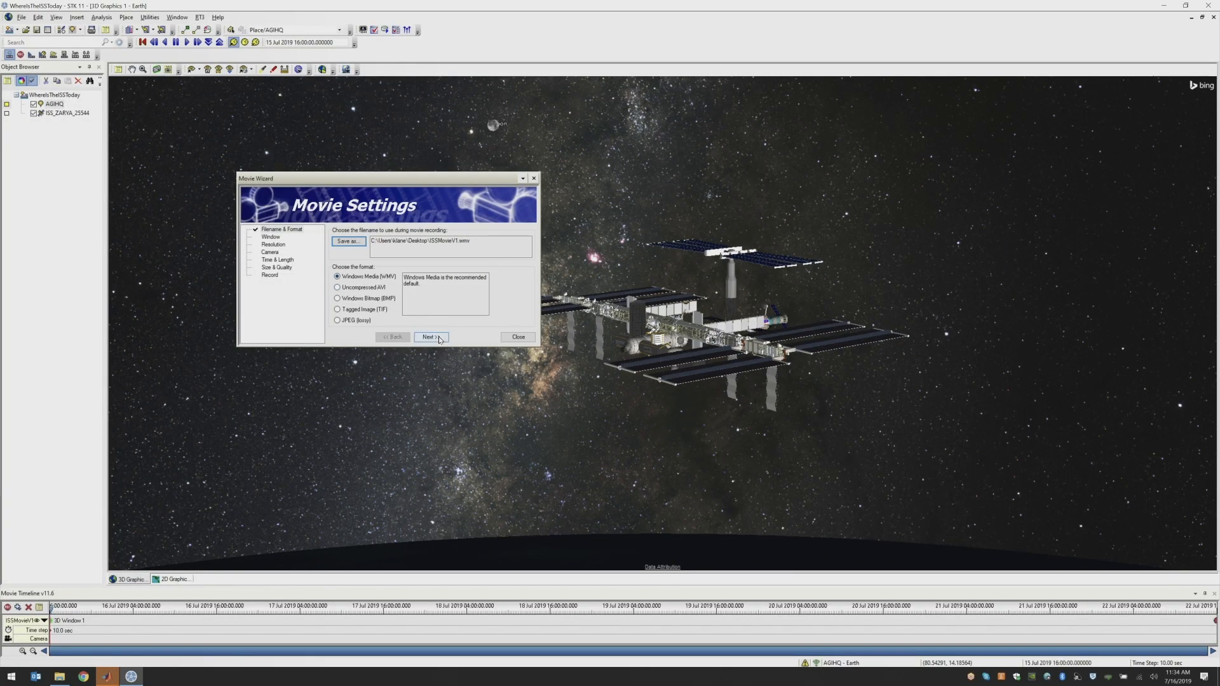
- Keep the 3D Graphics 1 - Earth window for recording and advance to Resolution
click(428, 337)
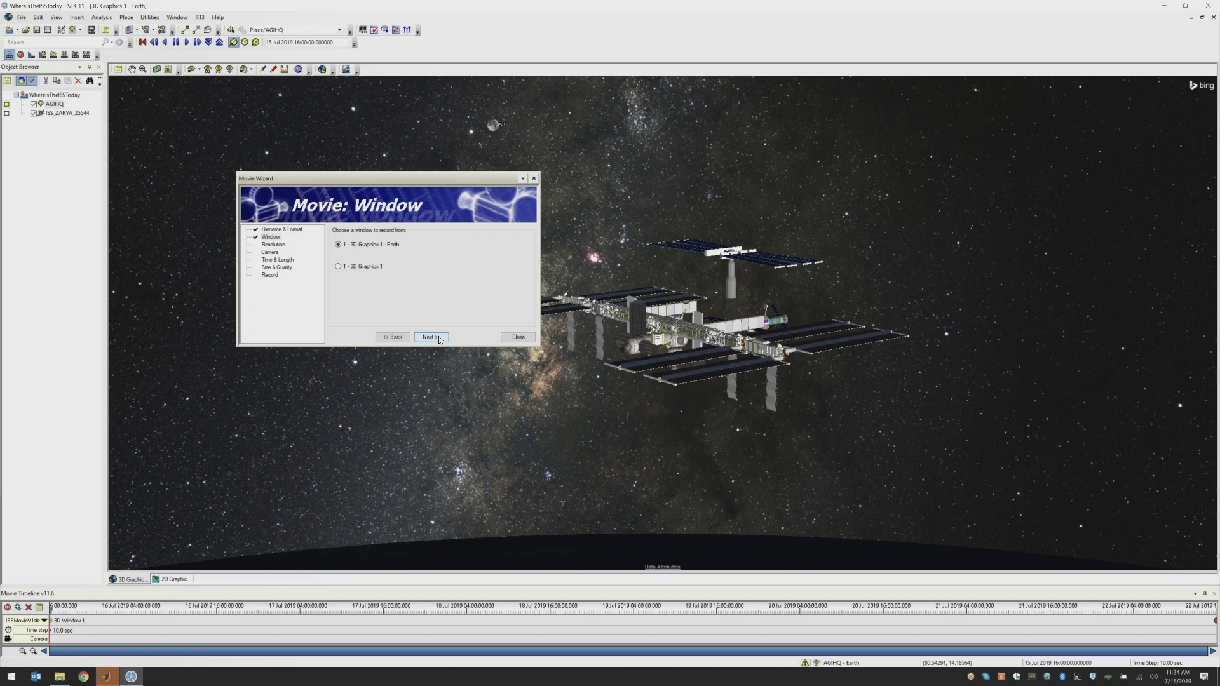
click(428, 335)
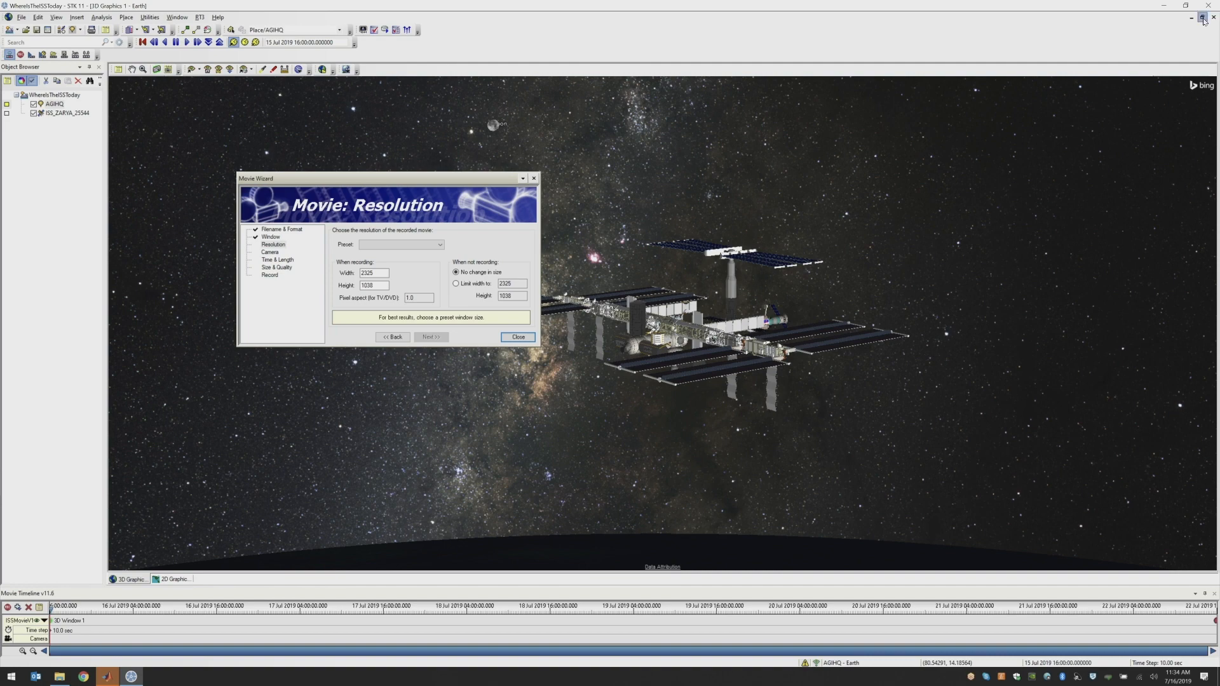
- Set the movie resolution to the Large 640x480 preset and advance to Camera
click(1211, 18)
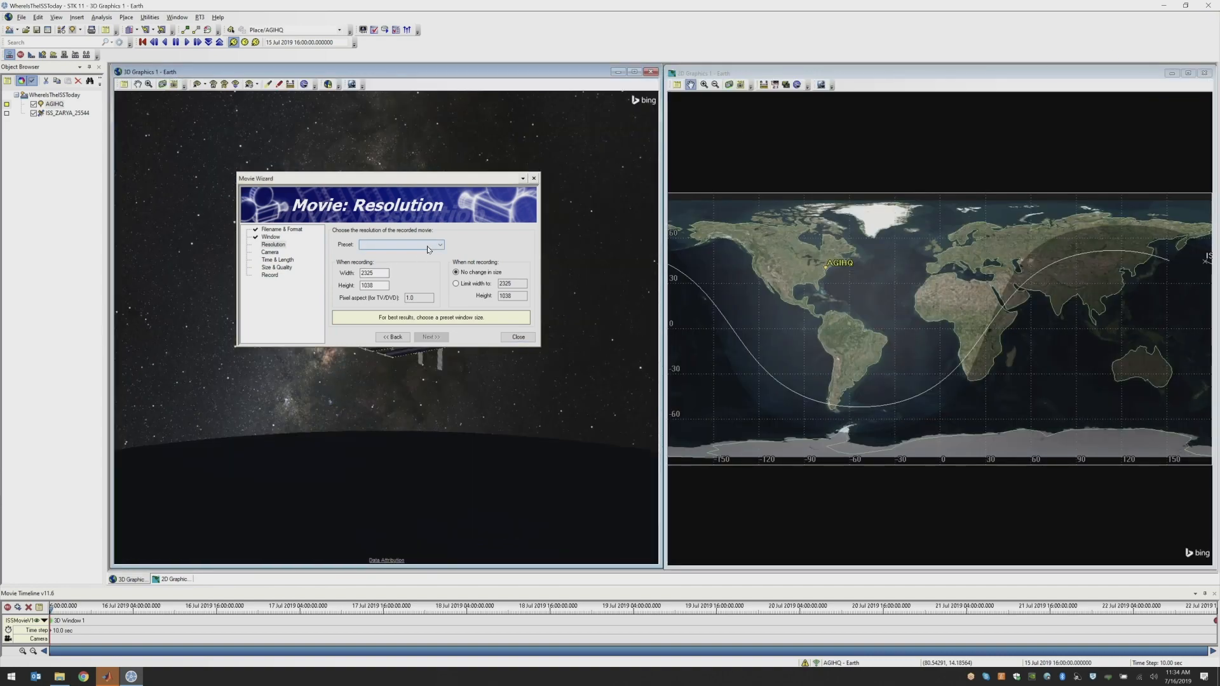
click(440, 244)
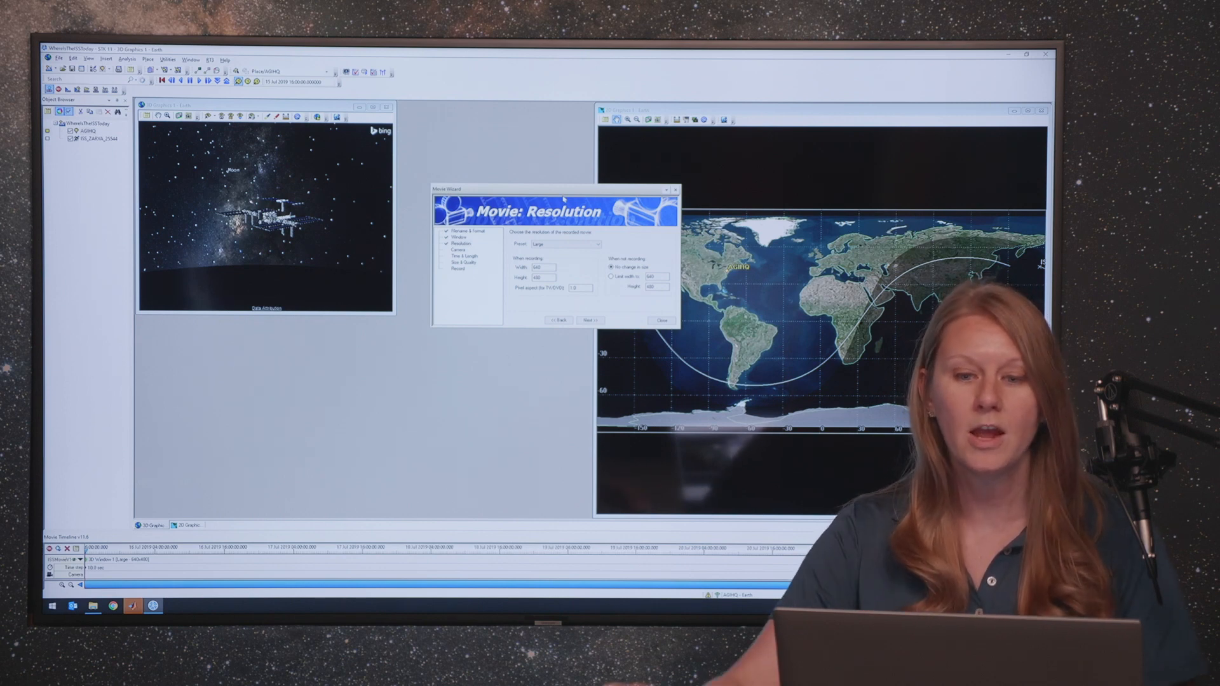
click(591, 244)
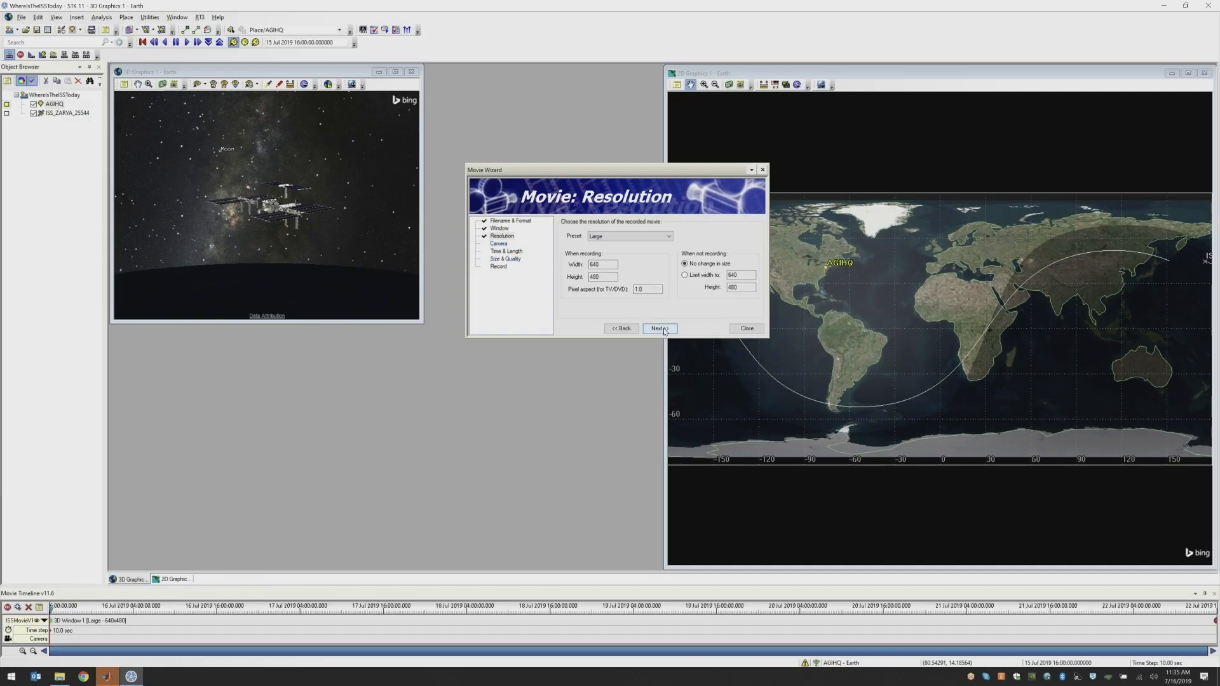
click(659, 328)
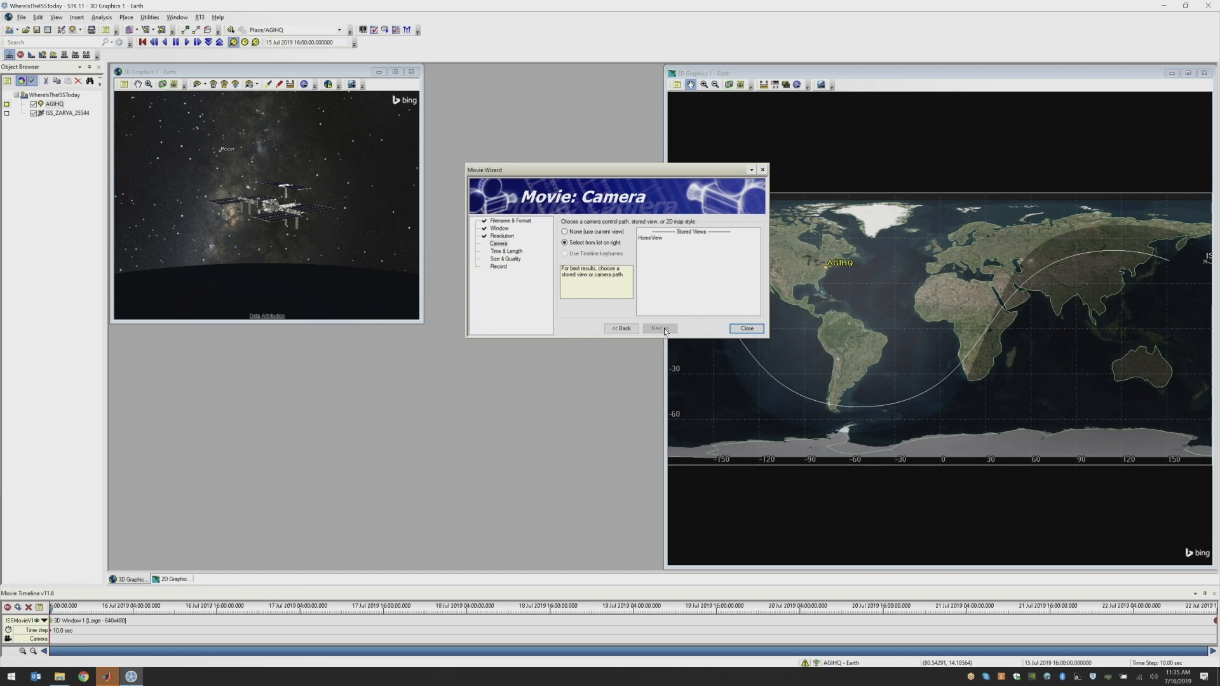